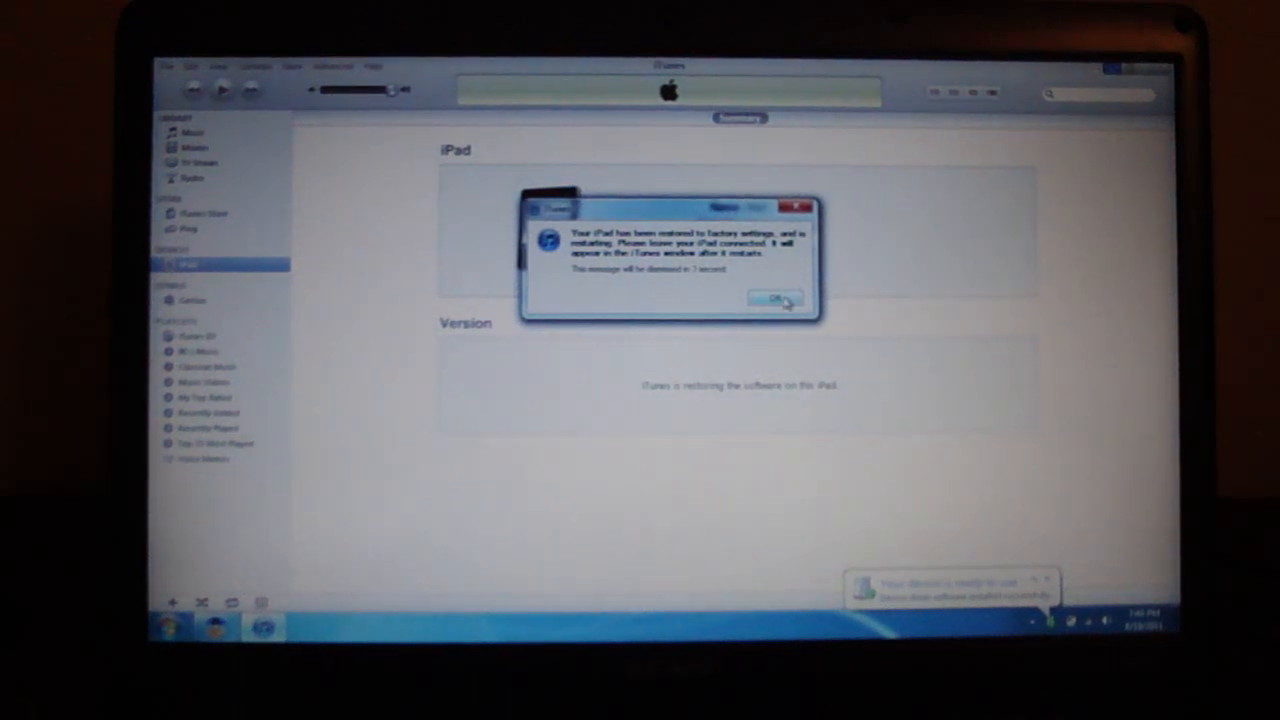
Acknowledge the message that the iPad has been restored to factory settings
{"action": "left_click", "coordinate": [778, 300]}
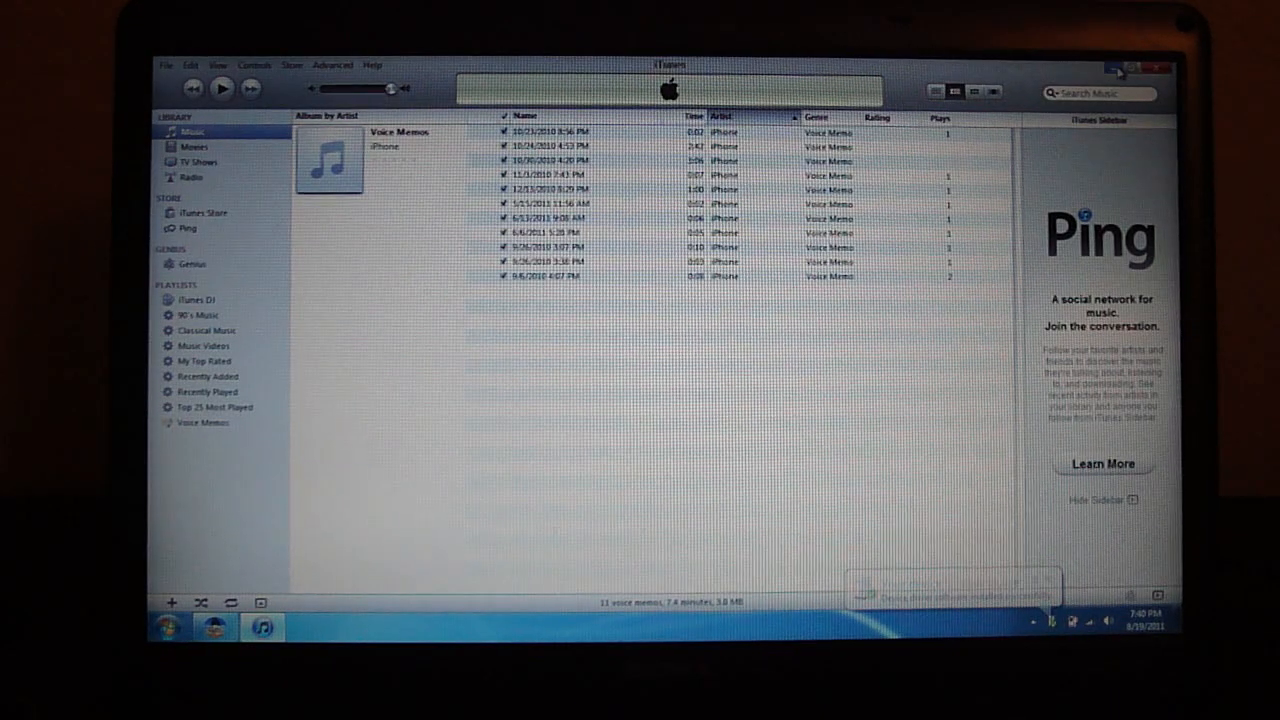